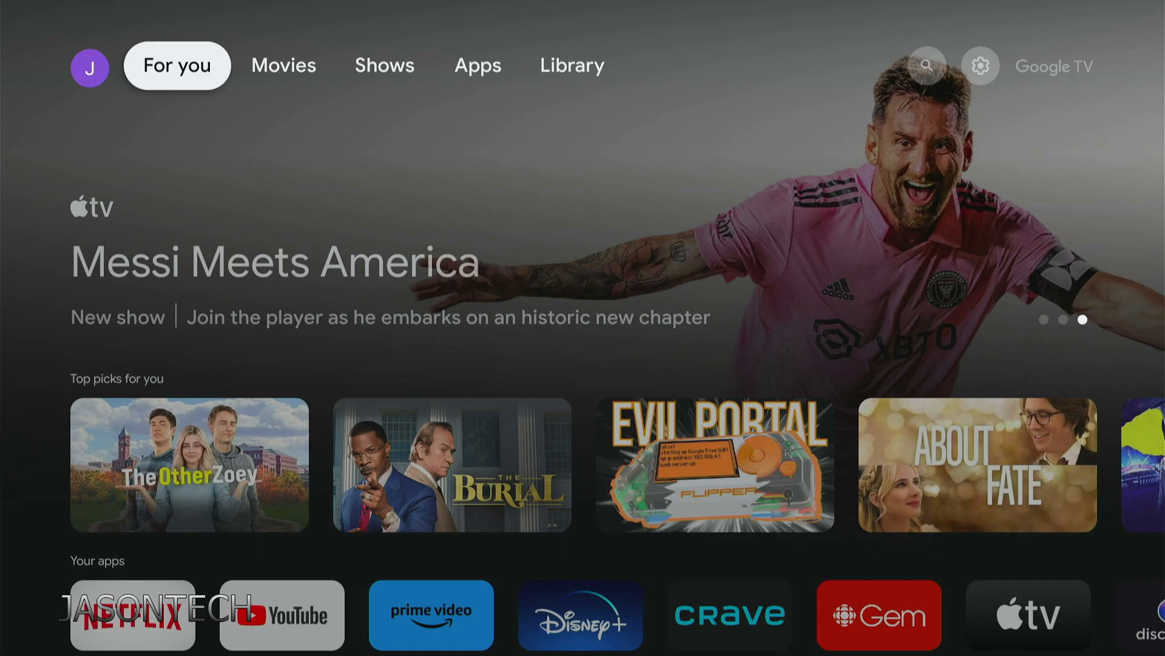
Navigate from the home screen through quick settings into the full device Settings, reaching System > About
click(477, 66)
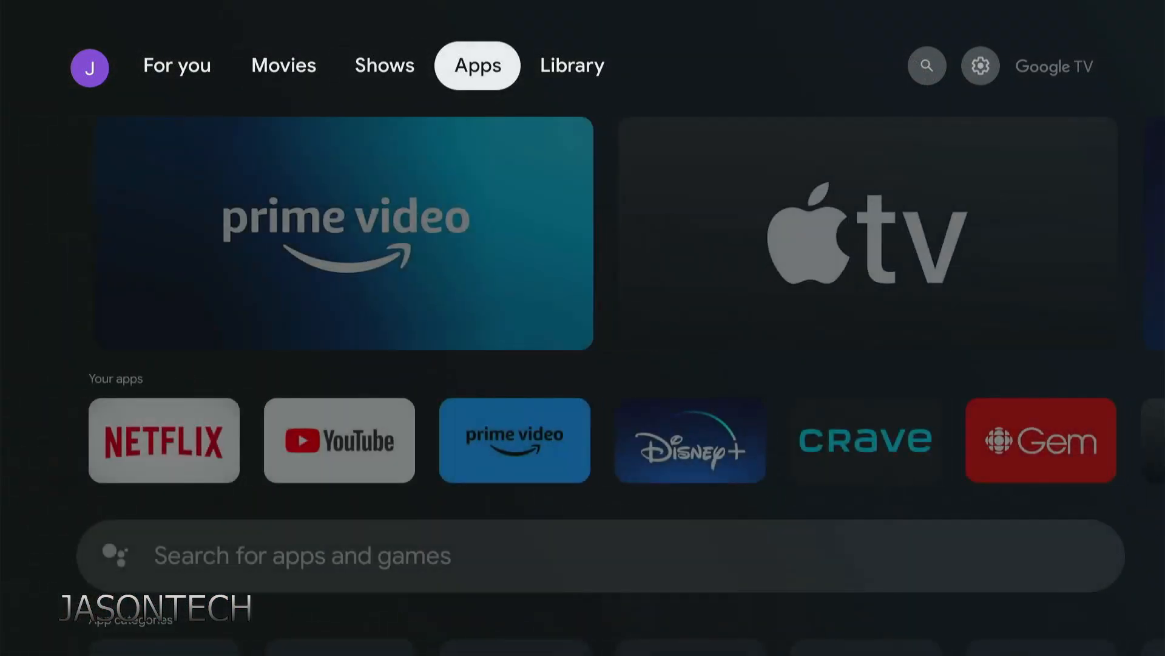
click(979, 65)
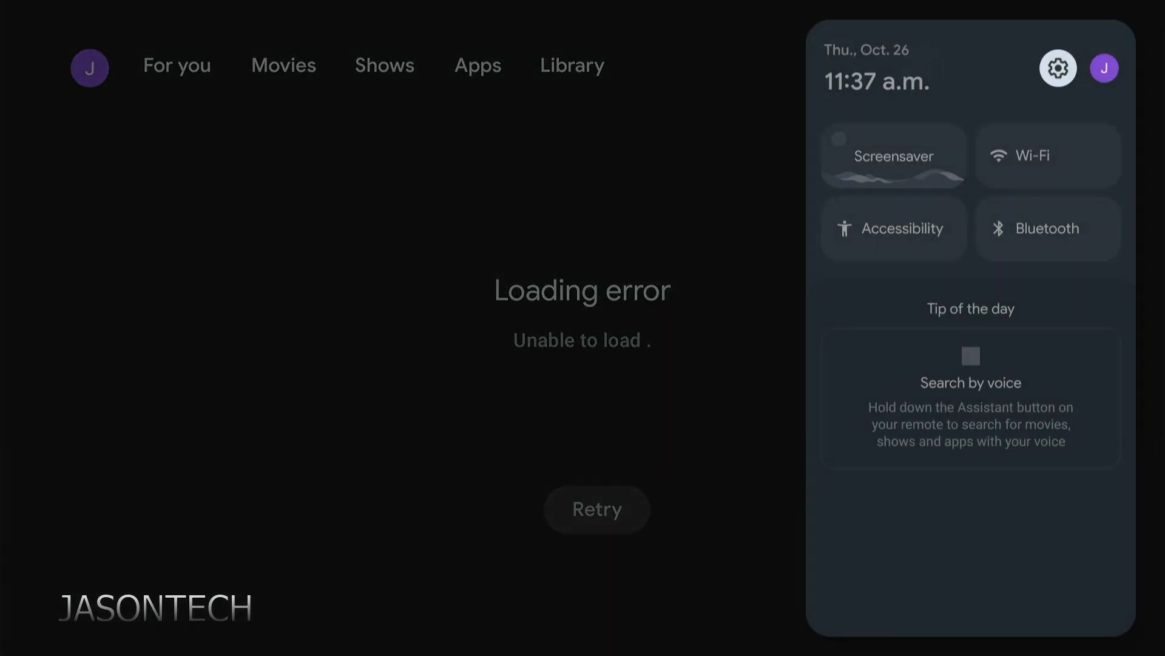
click(1058, 68)
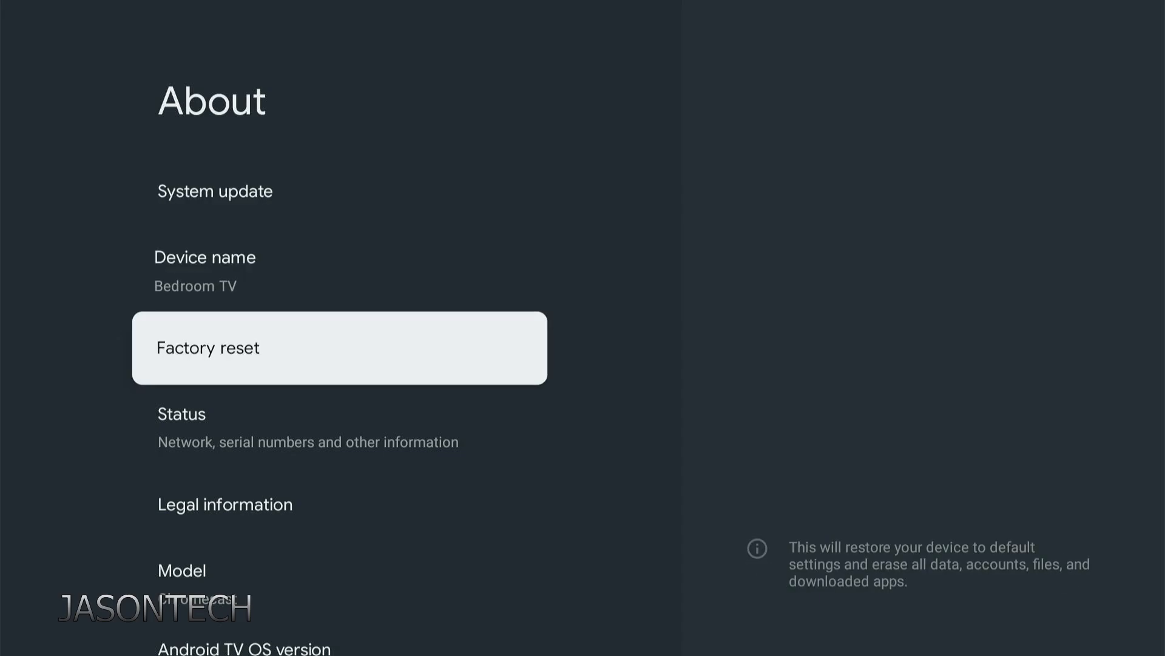
Select the Android TV OS build entry repeatedly until the 'You are now a developer!' toast appears
scroll(down, 3)
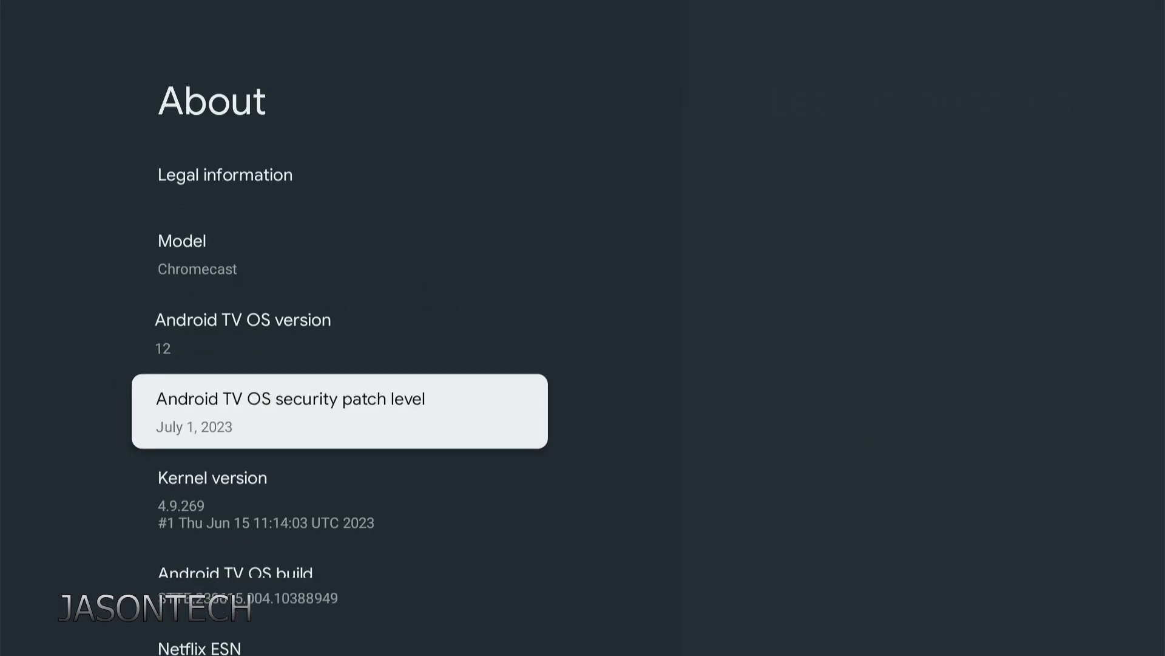
scroll(down, 3)
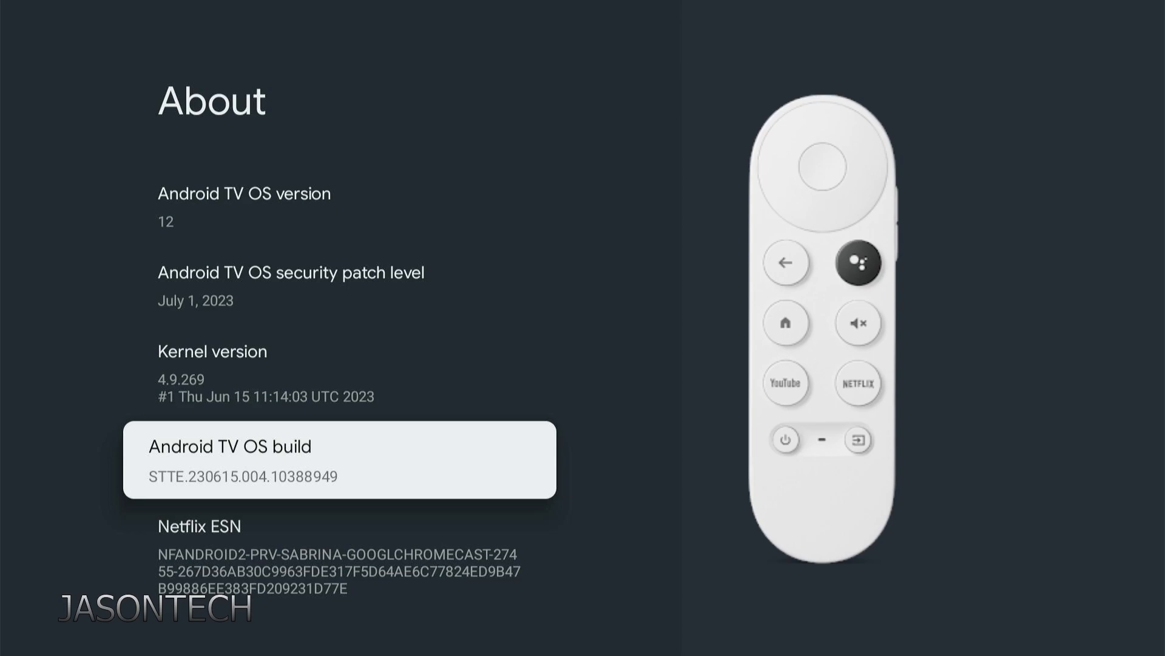
click(817, 167)
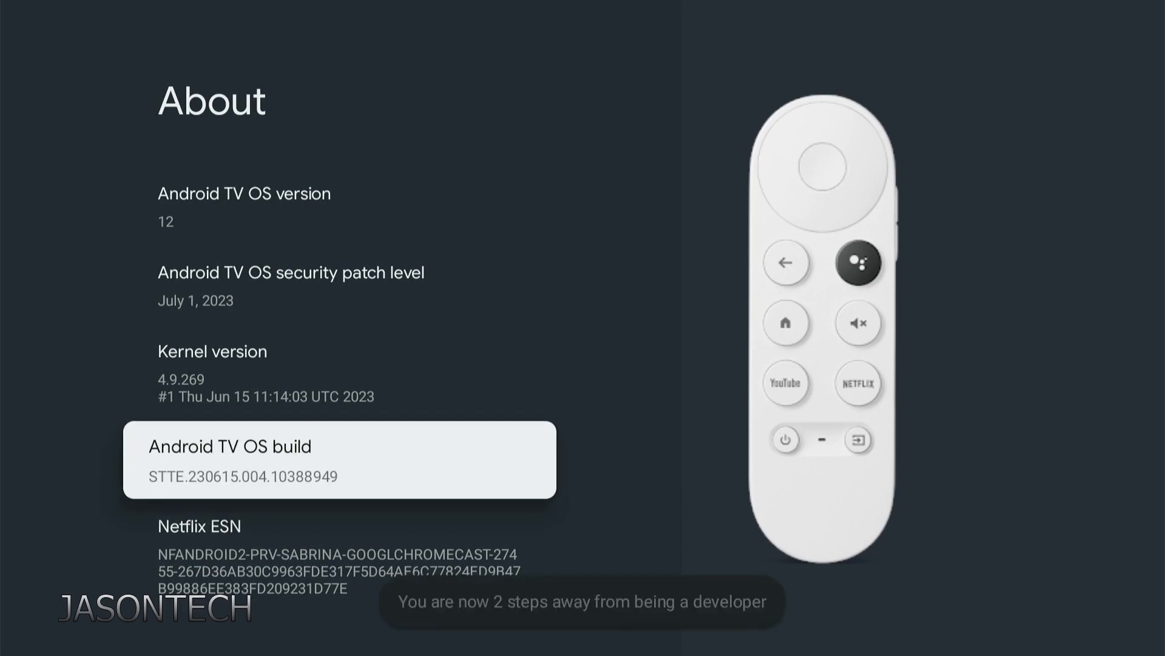
click(339, 459)
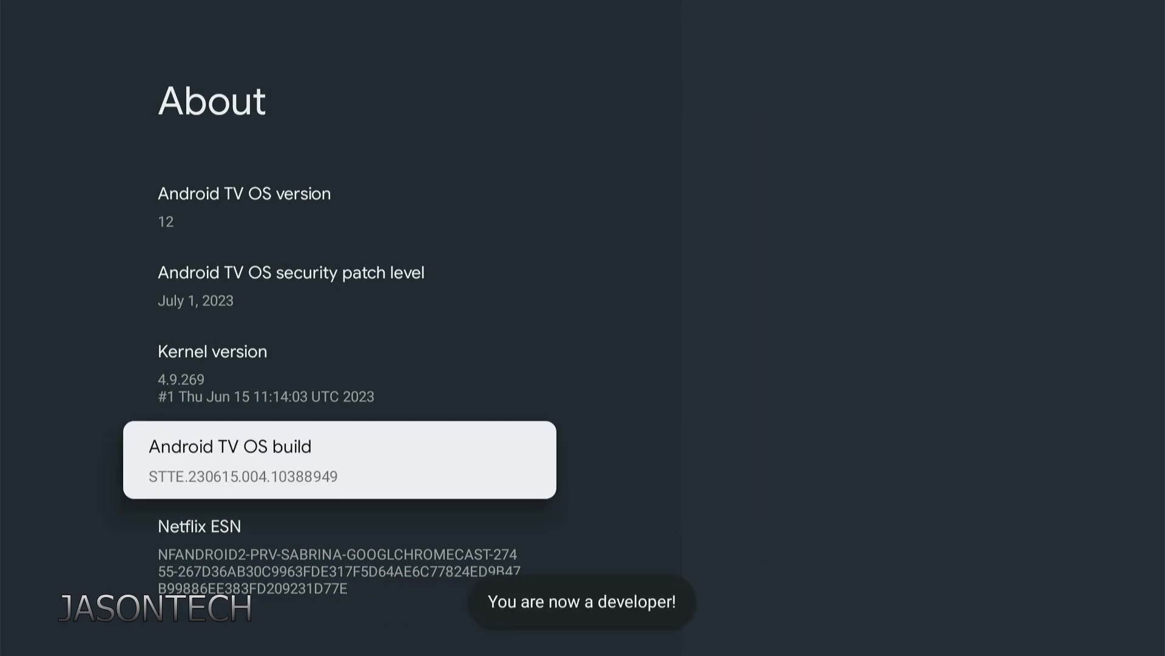